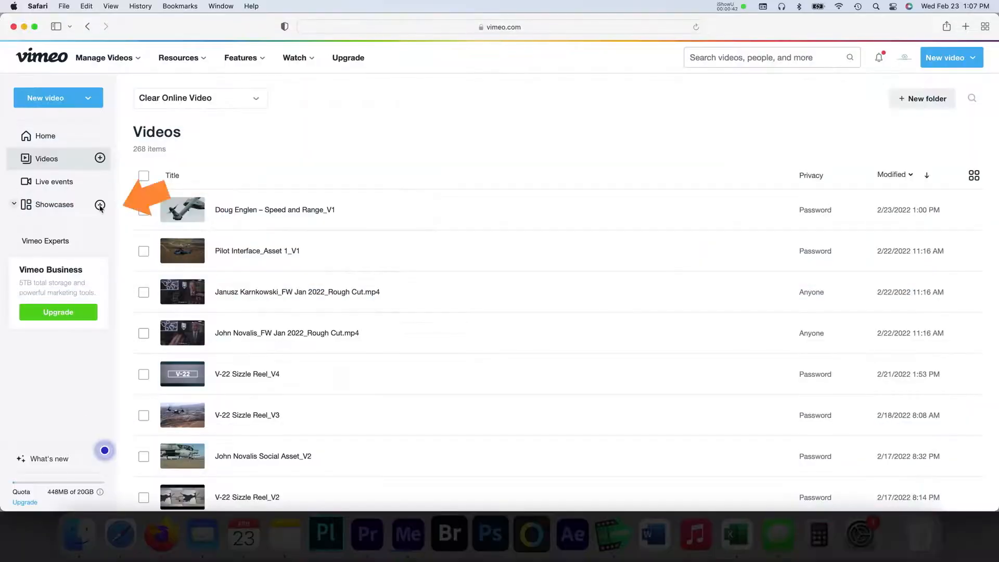
# Add a new showcase using the + next to Showcases in the sidebar
pyautogui.click(99, 206)
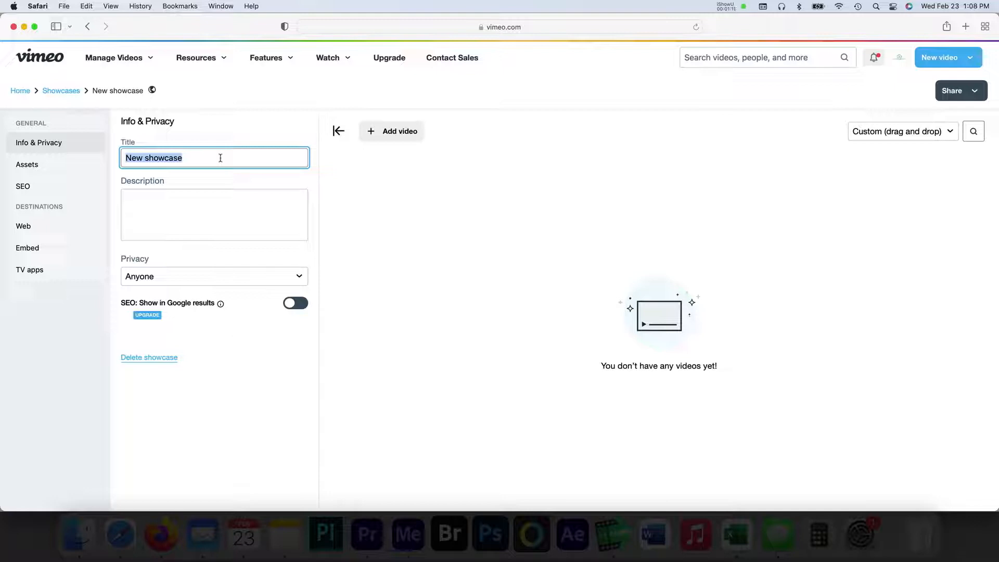
# Title the showcase 'Showcase Demo', describe it as 'Demonstration of showcase on Vimeo', keep privacy Anyone
pyautogui.write('Showcas')
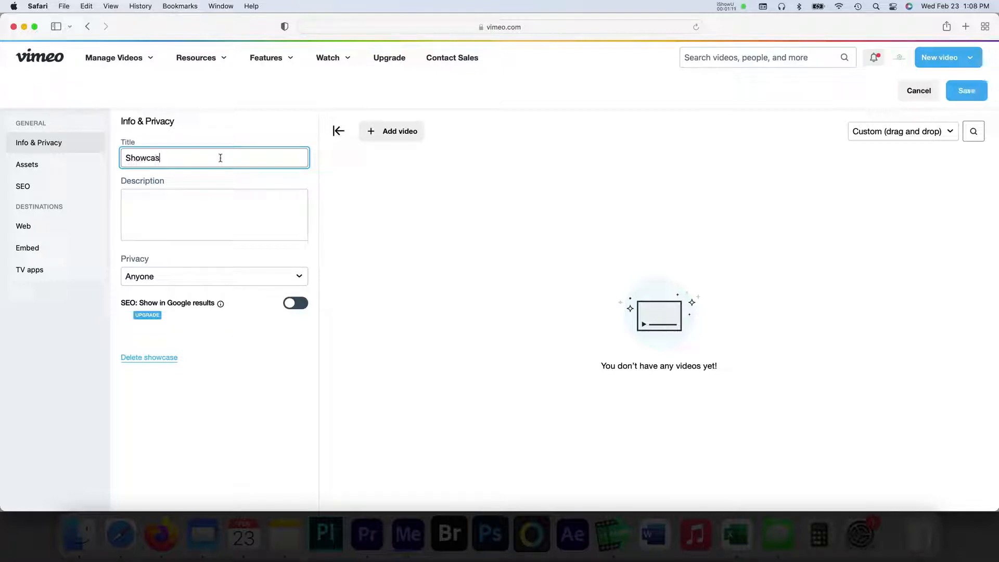
pyautogui.click(213, 276)
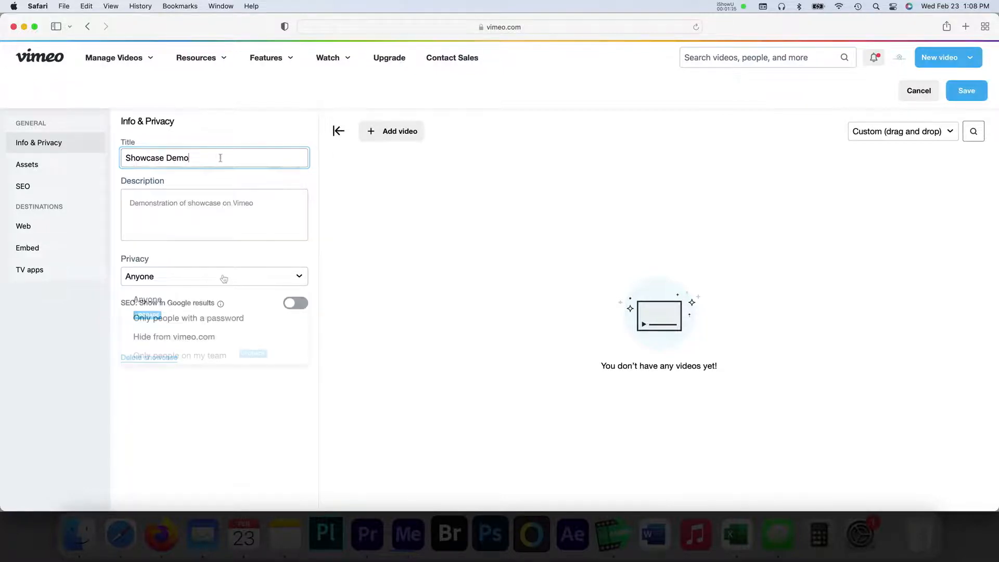
pyautogui.click(214, 276)
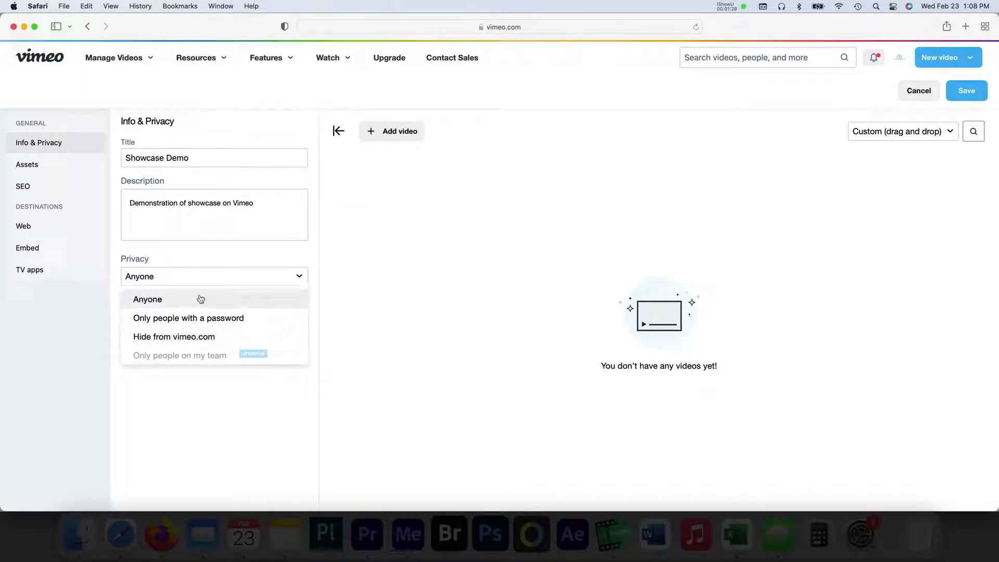
pyautogui.click(147, 298)
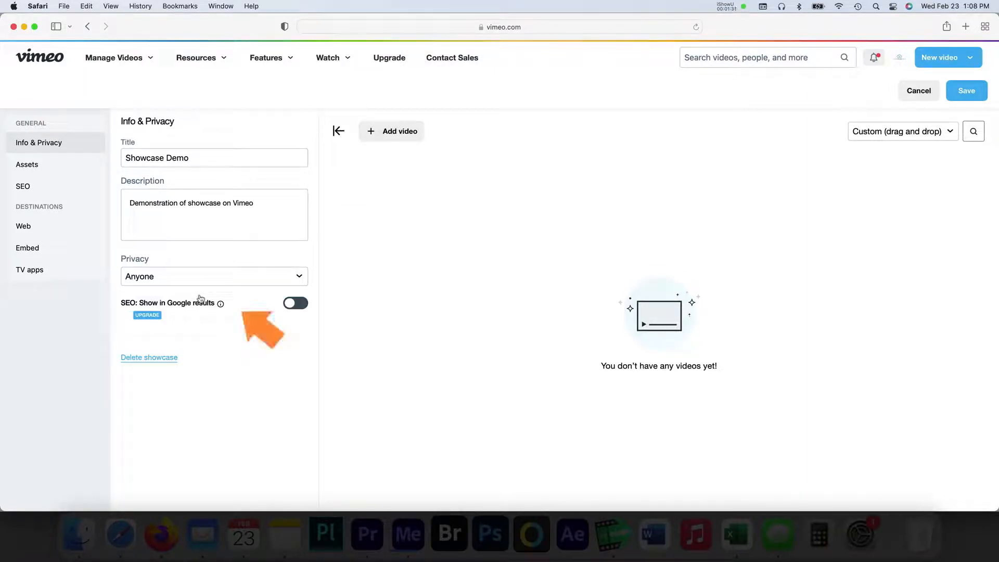
pyautogui.moveTo(219, 303)
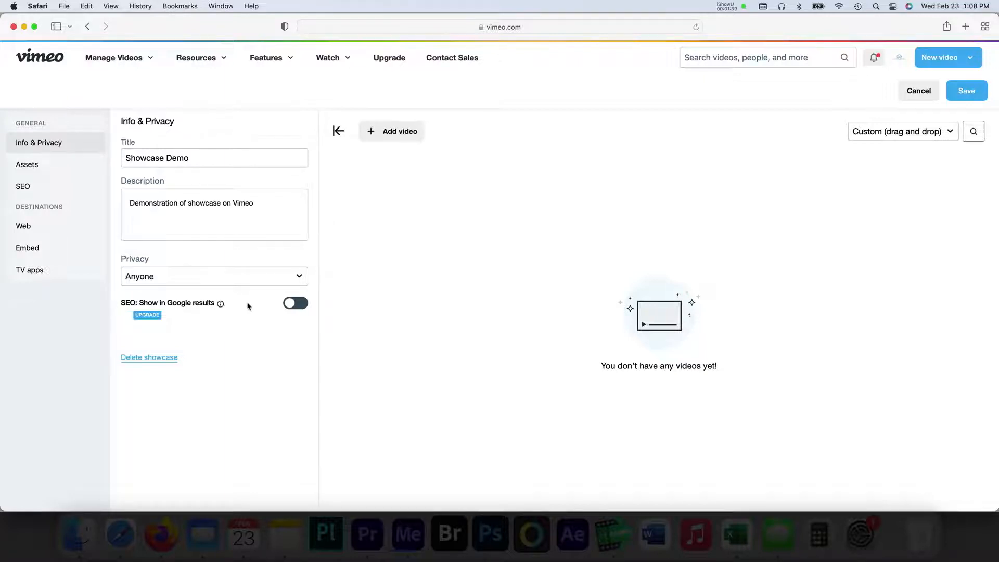
pyautogui.click(392, 131)
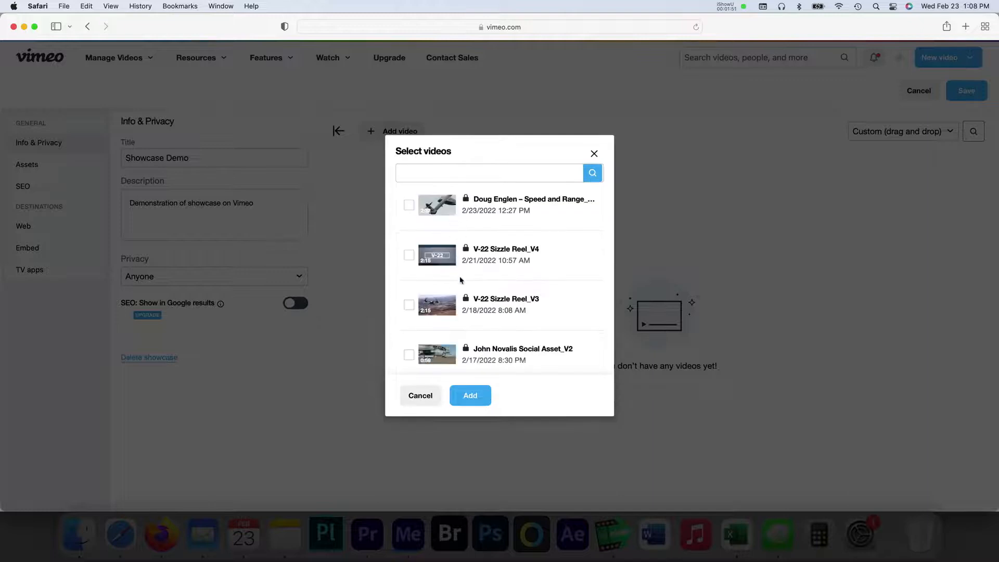
# Select four videos, including the Hollywood sign clip and NOYO 15 second Version_V1, and add them
pyautogui.scroll(-3)
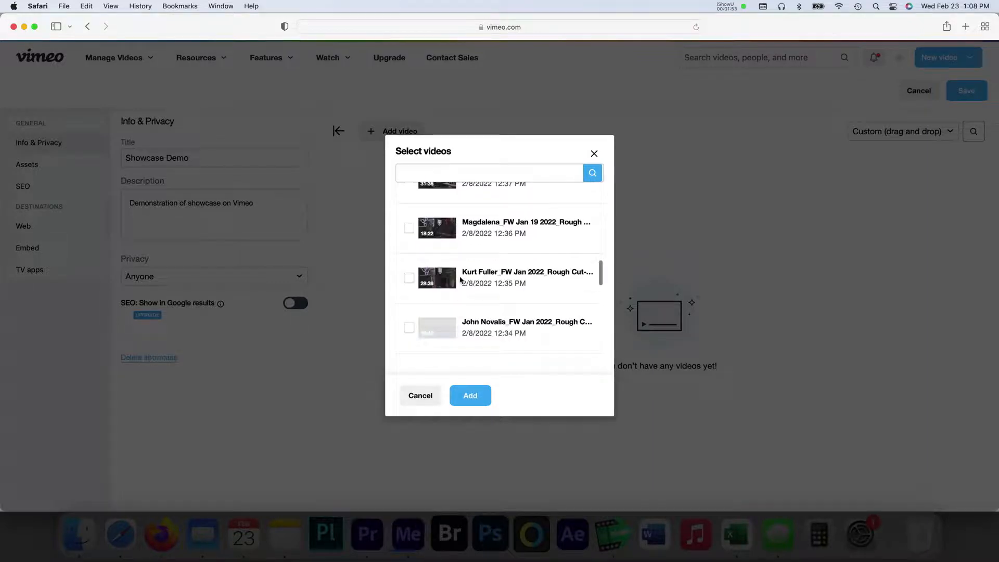
pyautogui.scroll(-3)
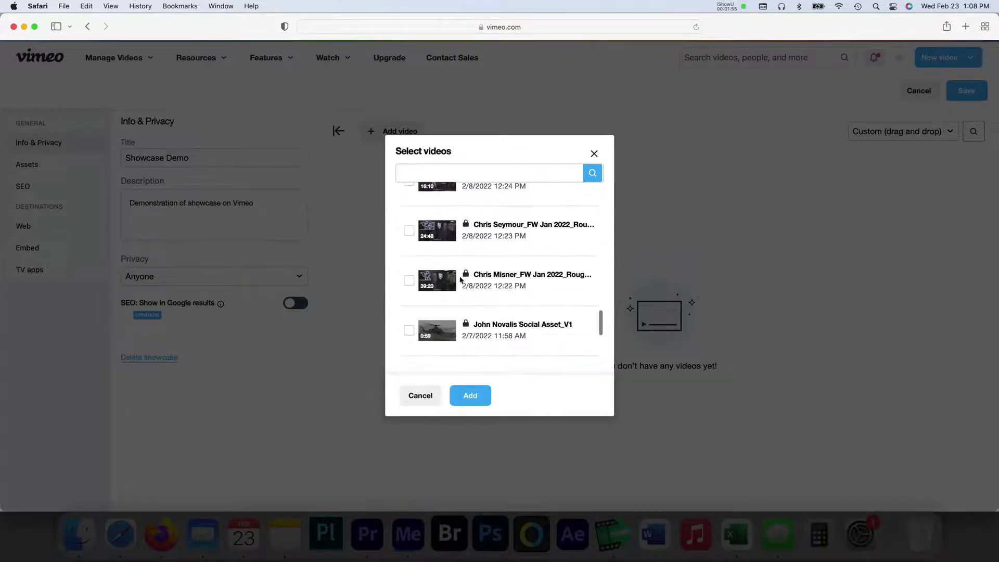
pyautogui.scroll(-3)
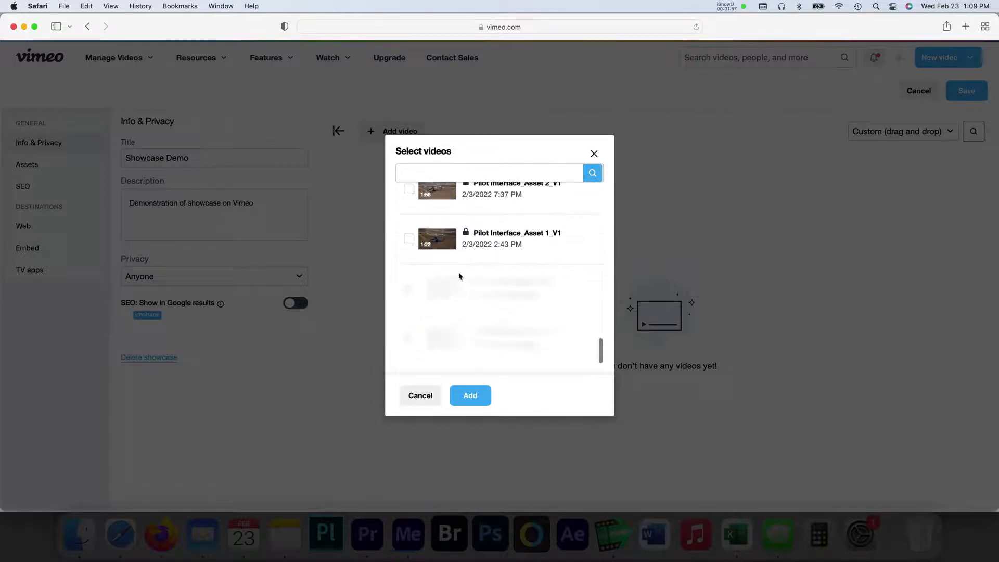
pyautogui.scroll(-3)
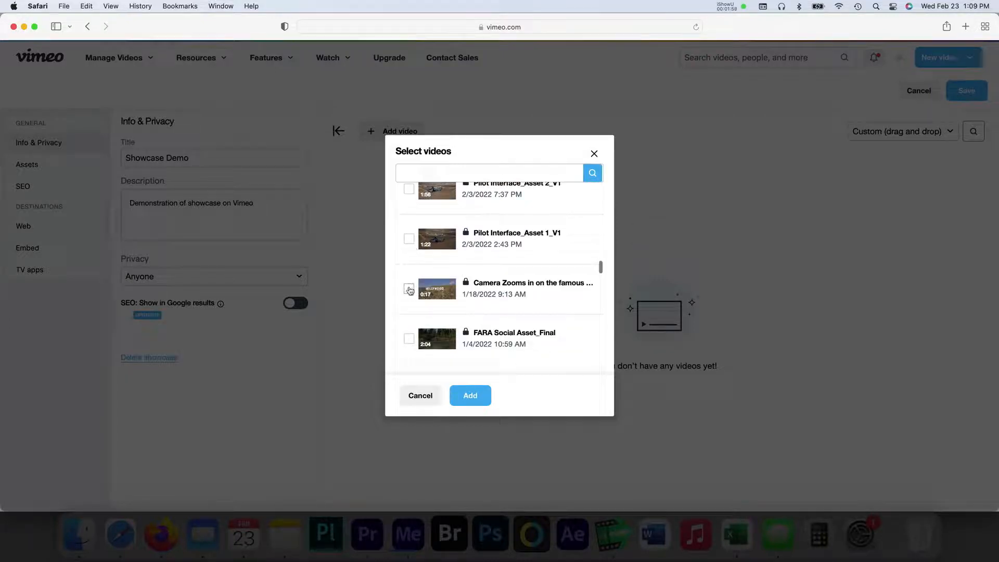
pyautogui.click(408, 289)
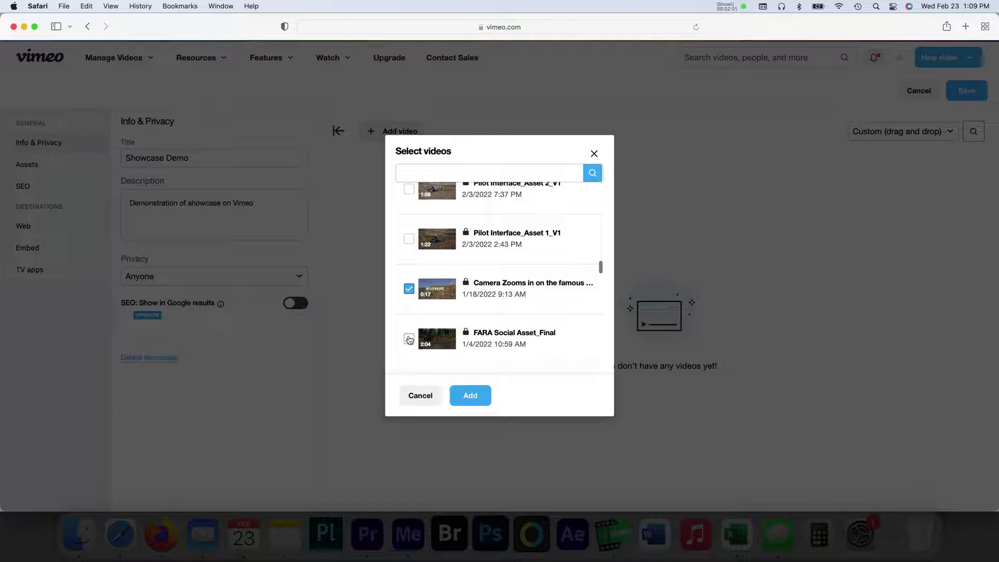
pyautogui.scroll(-3)
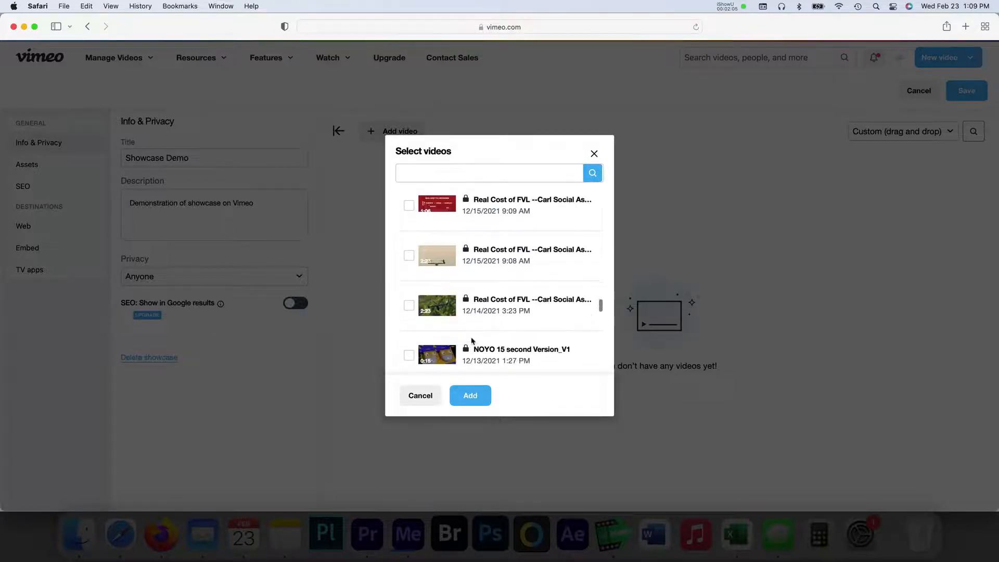
pyautogui.click(409, 284)
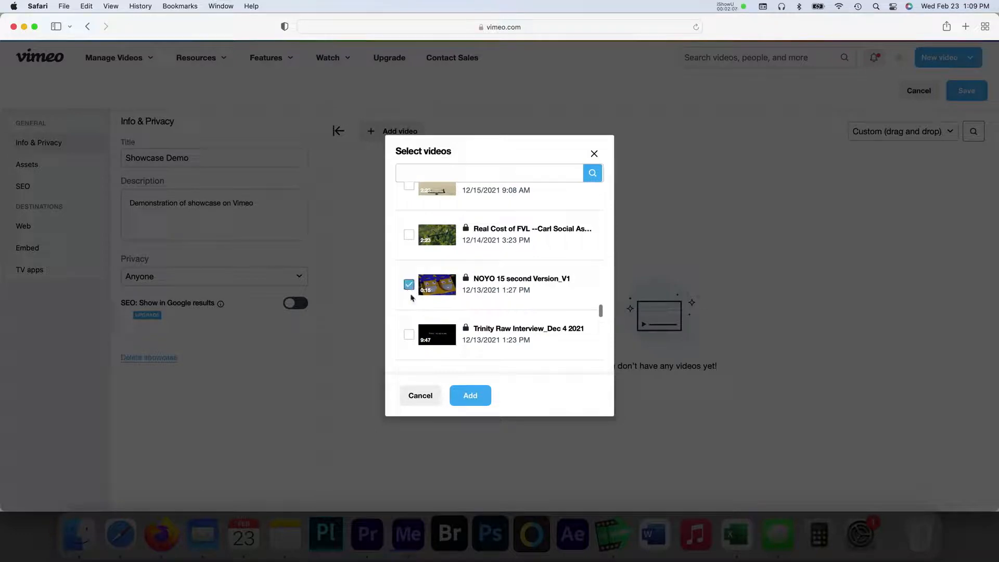
pyautogui.scroll(-3)
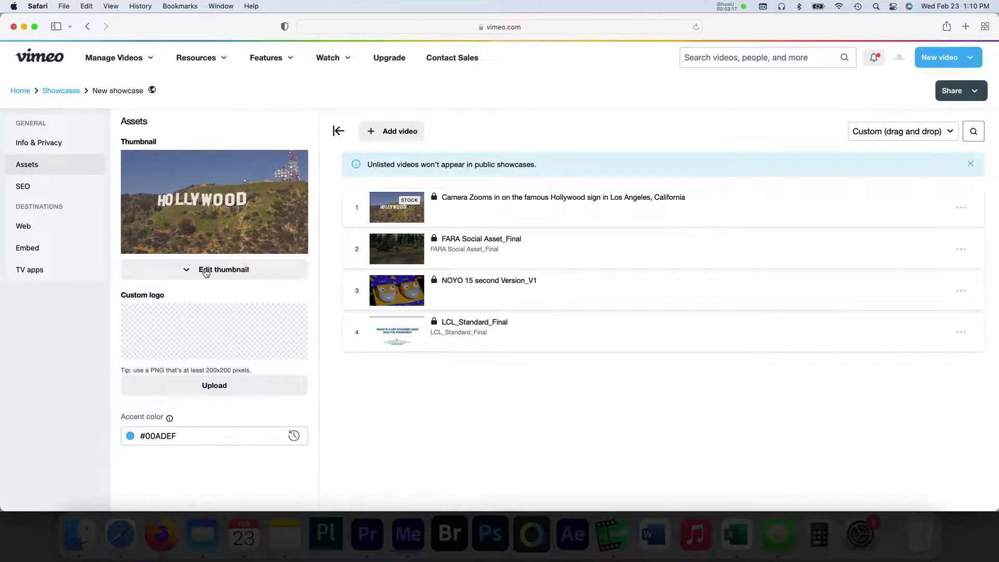
# Review the Assets thumbnail options with the red #EF0000 accent colour, then go to SEO
pyautogui.click(223, 270)
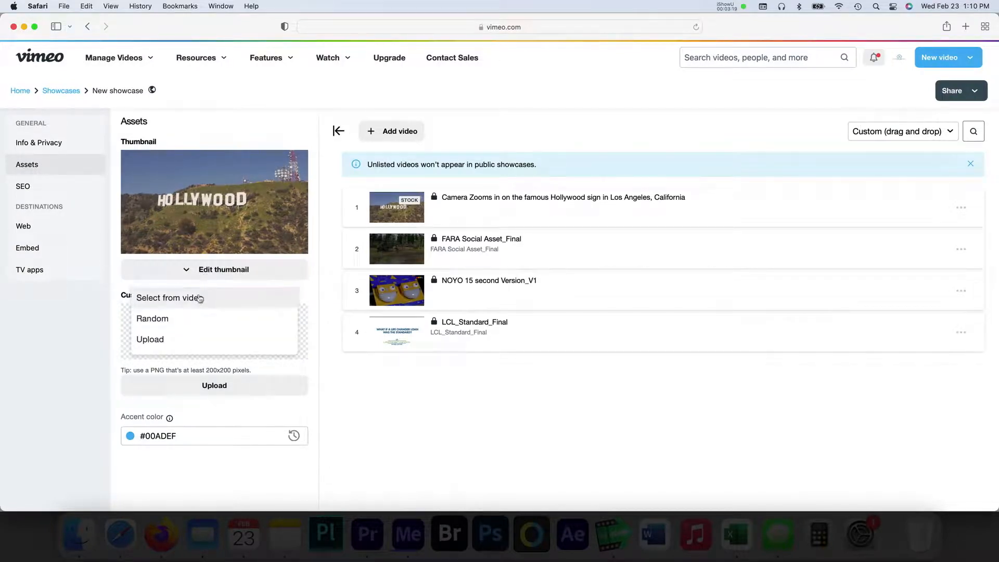
pyautogui.moveTo(150, 339)
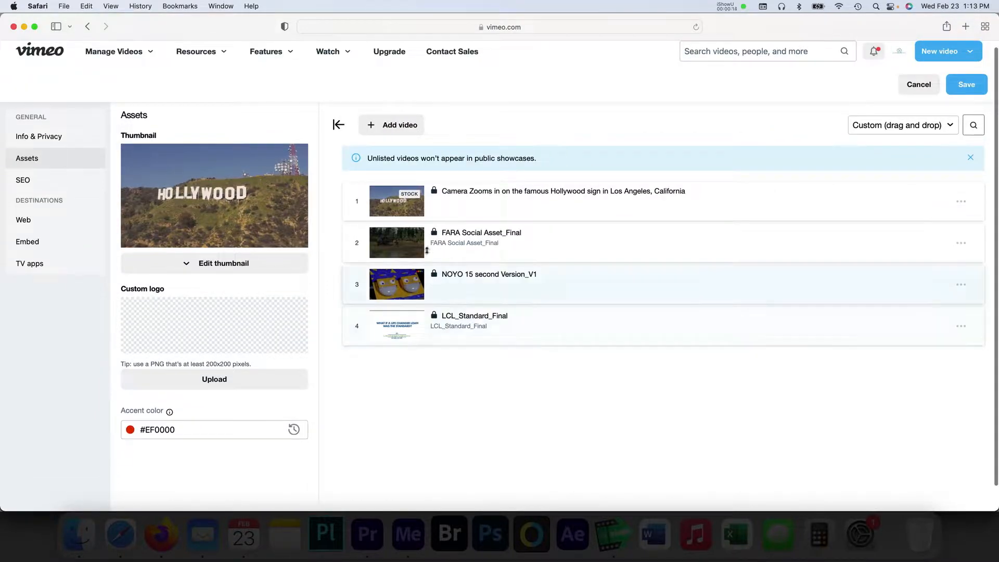
pyautogui.click(22, 179)
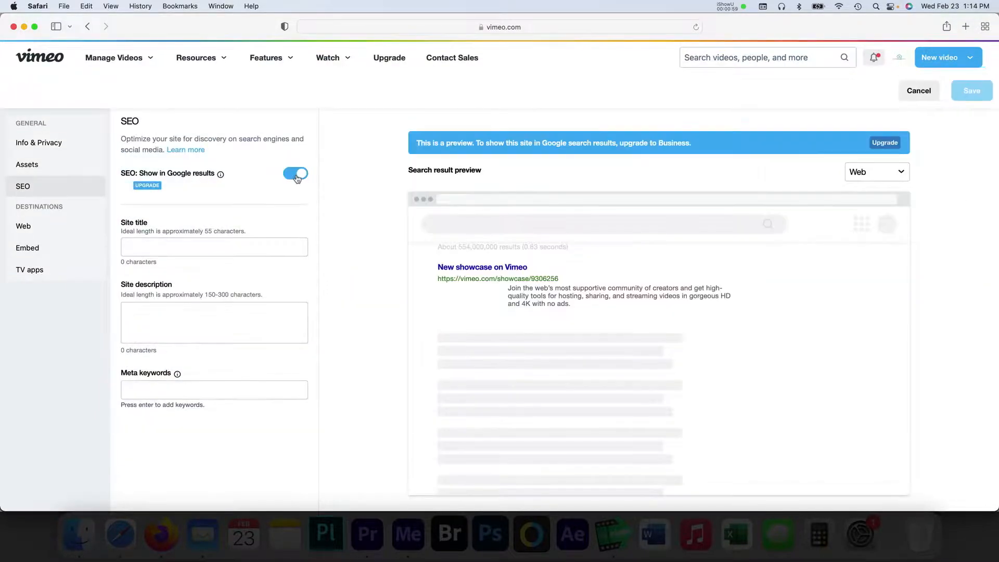
# Switch on showing the showcase in Google results, then go to the Web destination
pyautogui.click(295, 174)
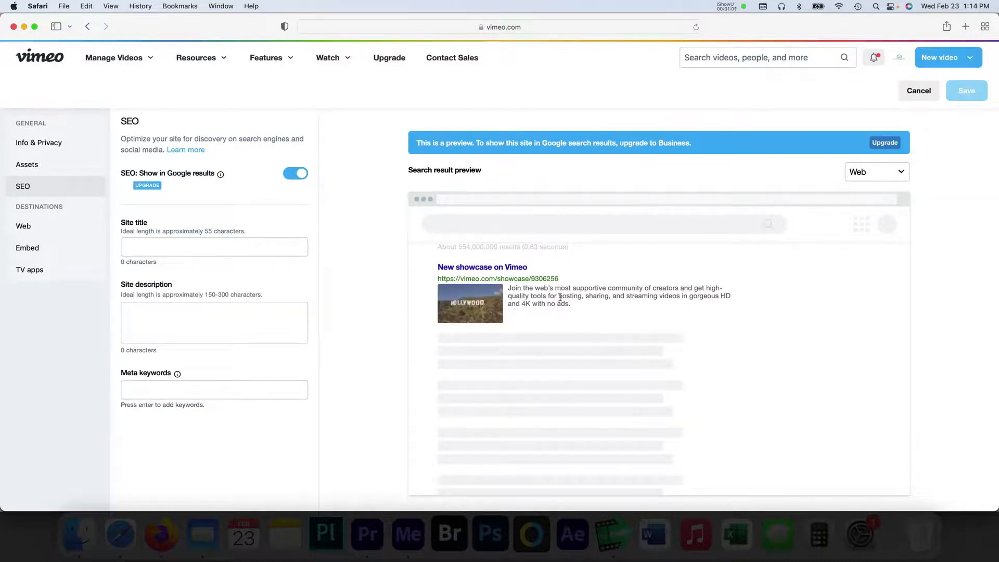
pyautogui.moveTo(529, 321)
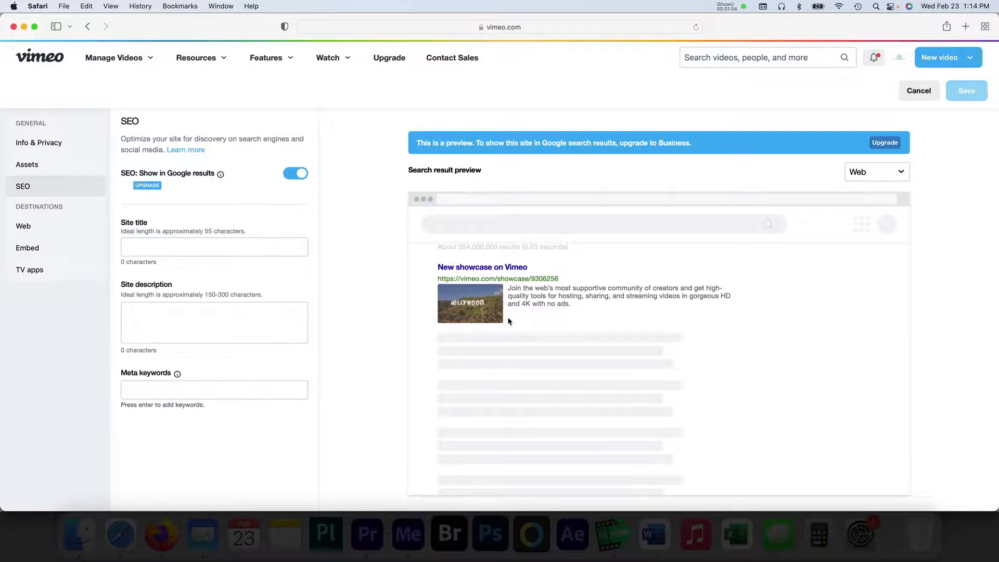
pyautogui.click(23, 226)
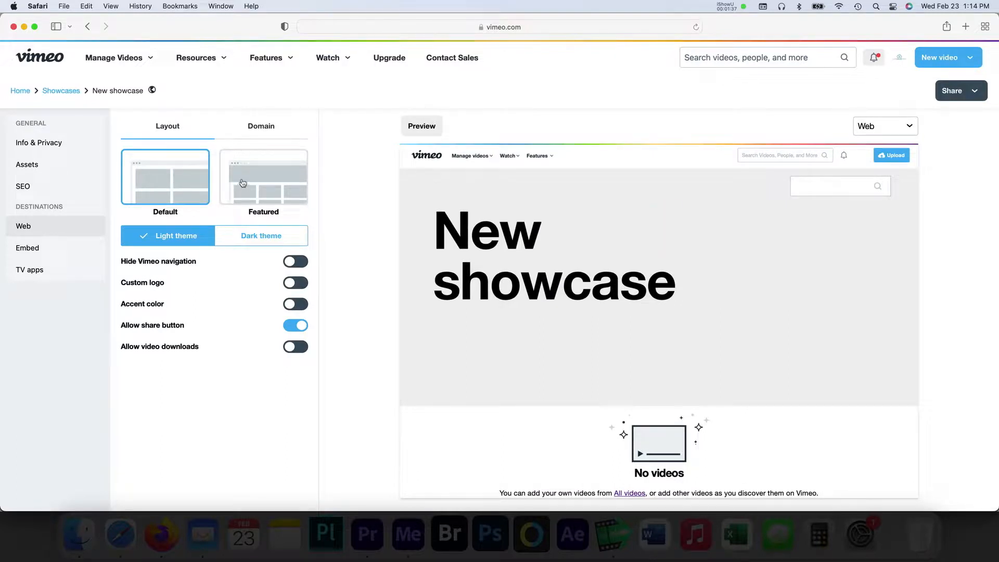
# Give the showcase web page the Featured layout, then view Embed and TV apps settings
pyautogui.click(262, 176)
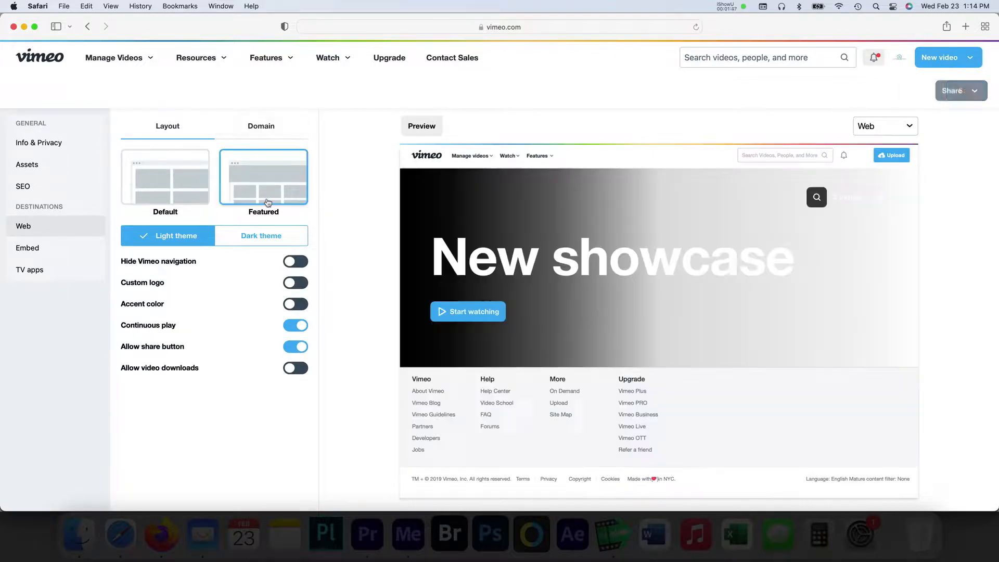
pyautogui.click(261, 235)
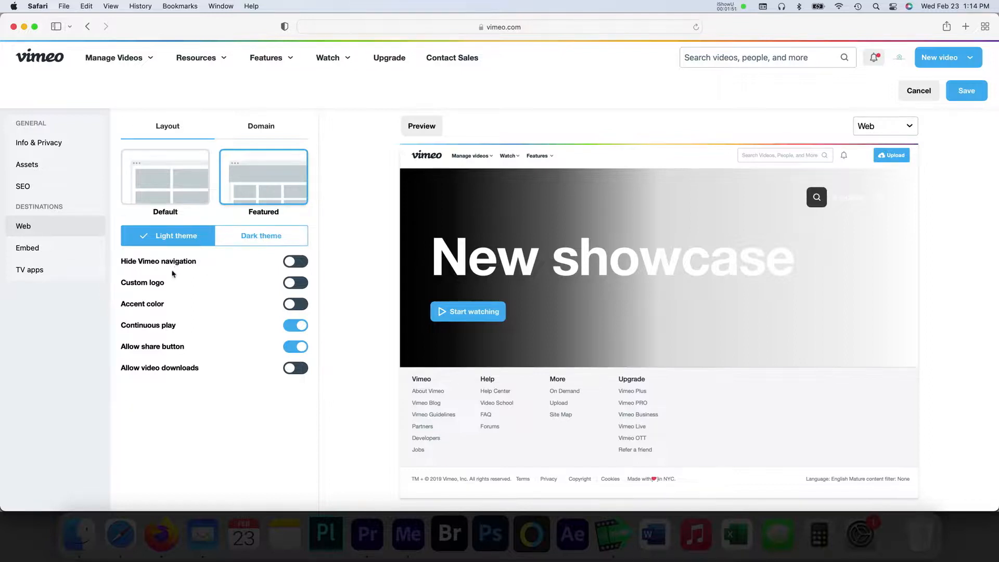
pyautogui.click(27, 248)
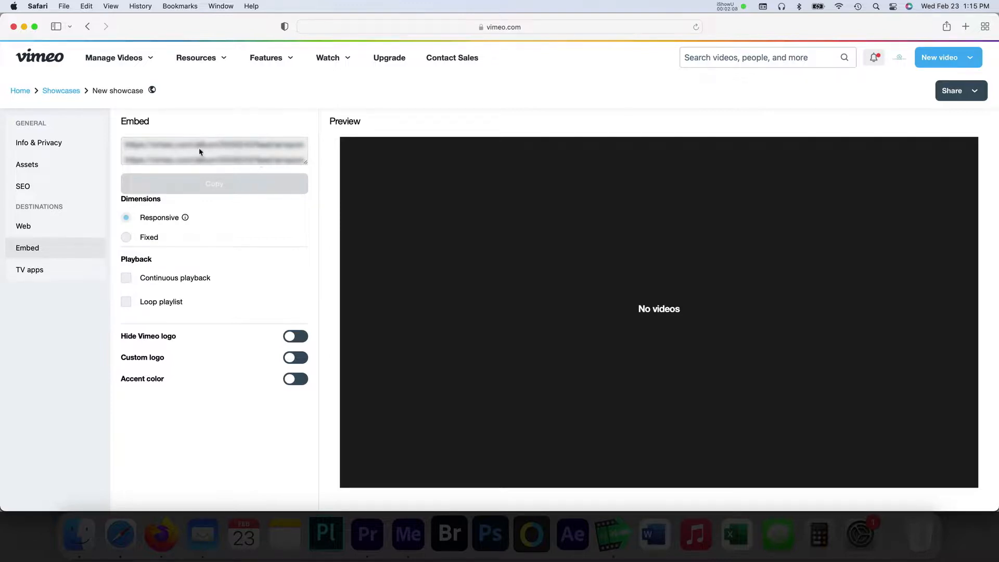
pyautogui.moveTo(200, 349)
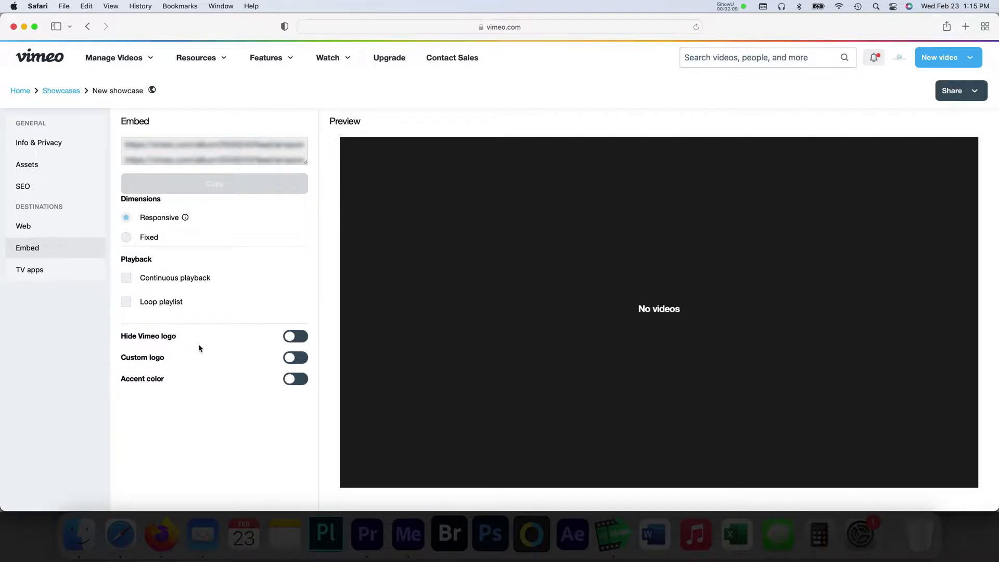
pyautogui.moveTo(256, 285)
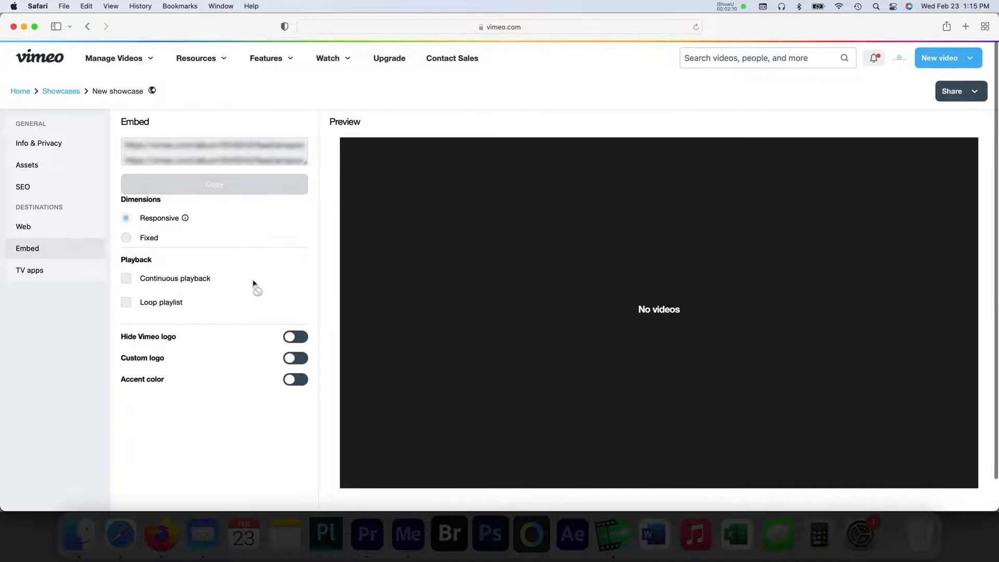
pyautogui.click(30, 269)
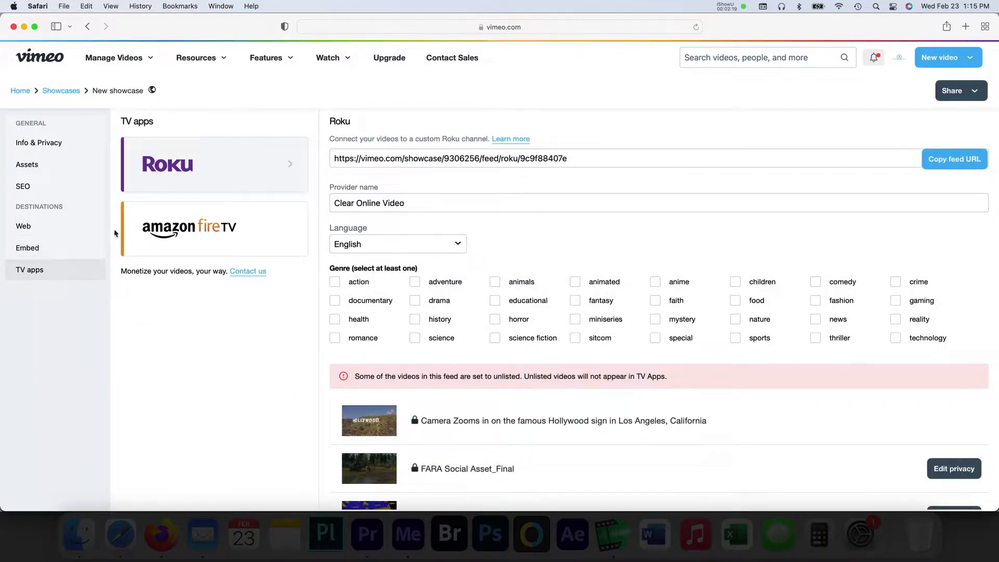
pyautogui.moveTo(249, 190)
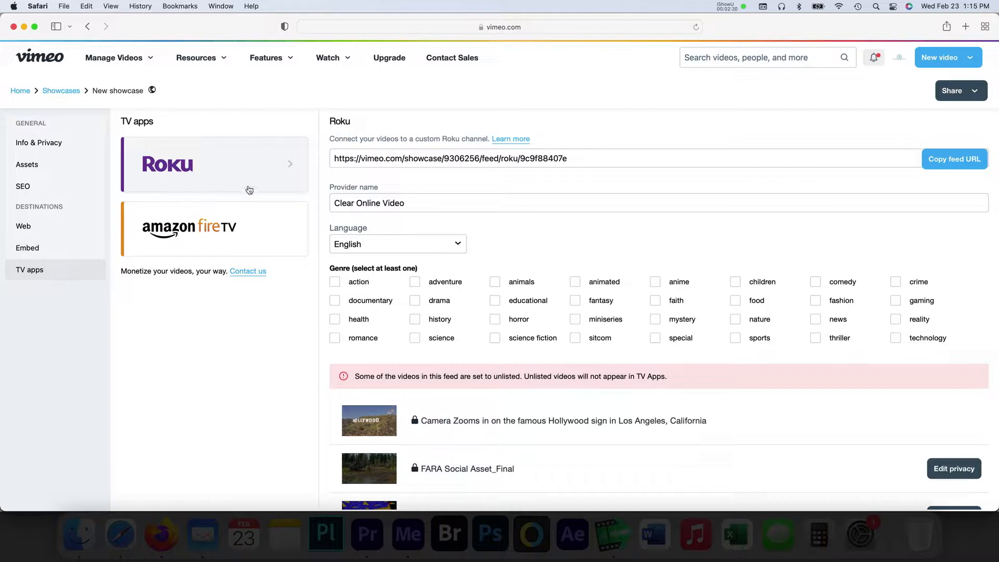
pyautogui.moveTo(295, 168)
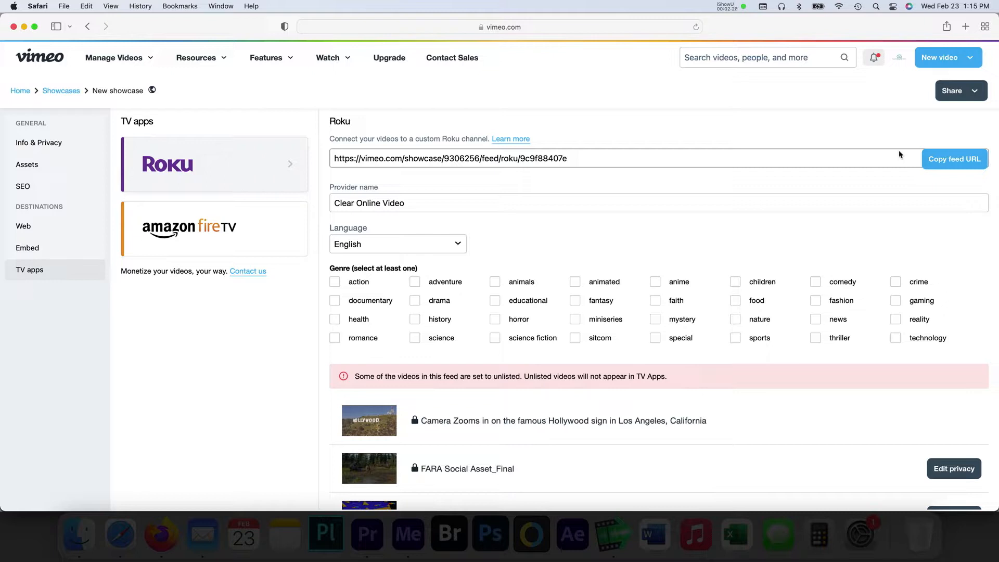
# Return from the Roku feed settings to the showcase's Info & Privacy page
pyautogui.click(38, 142)
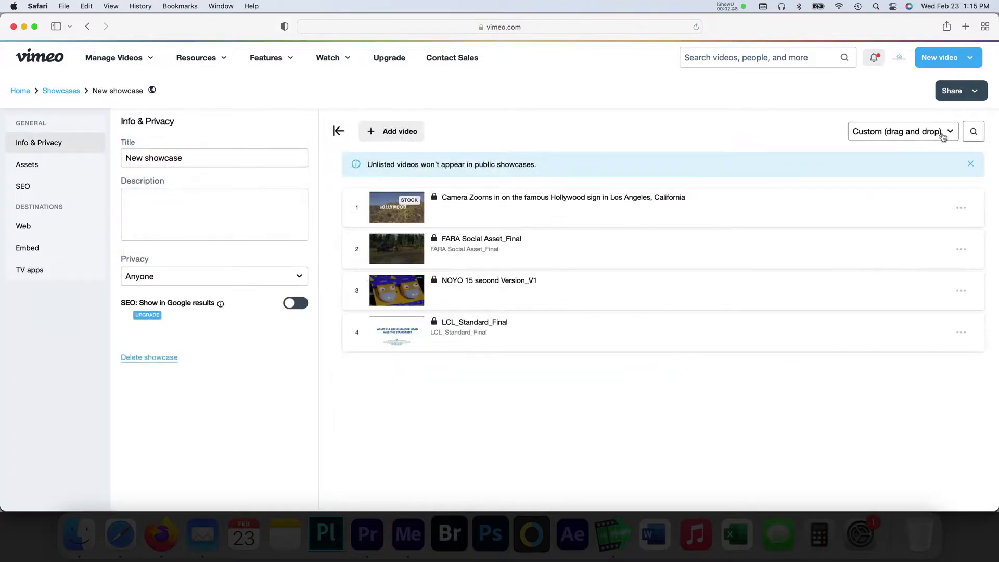